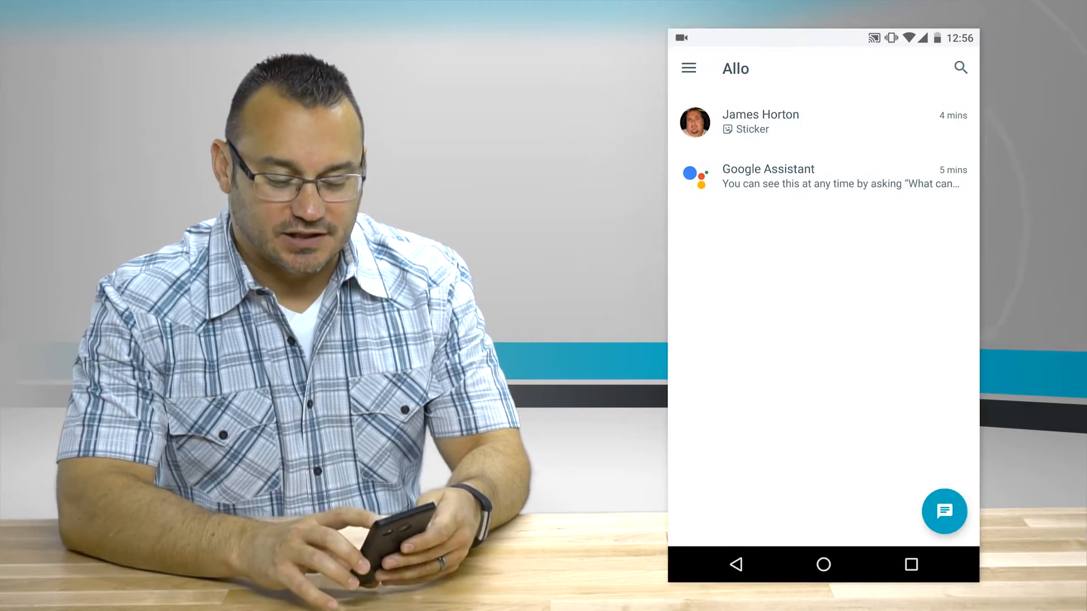
Ask the Assistant 'What is the weather tomorrow?', then about this weekend's Modesto forecast.
left_click(767, 176)
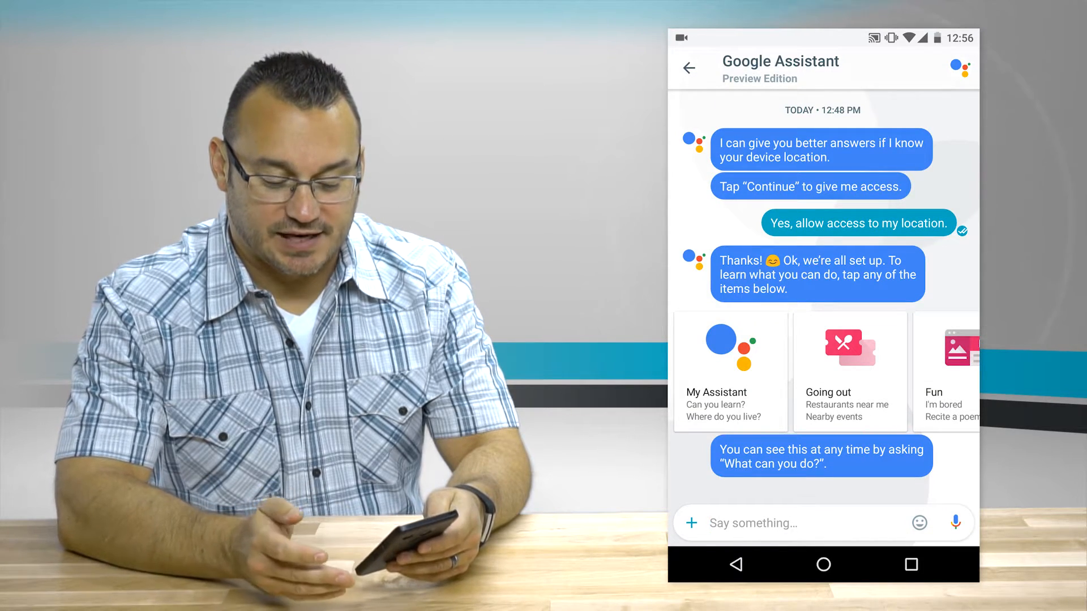
left_click(798, 523)
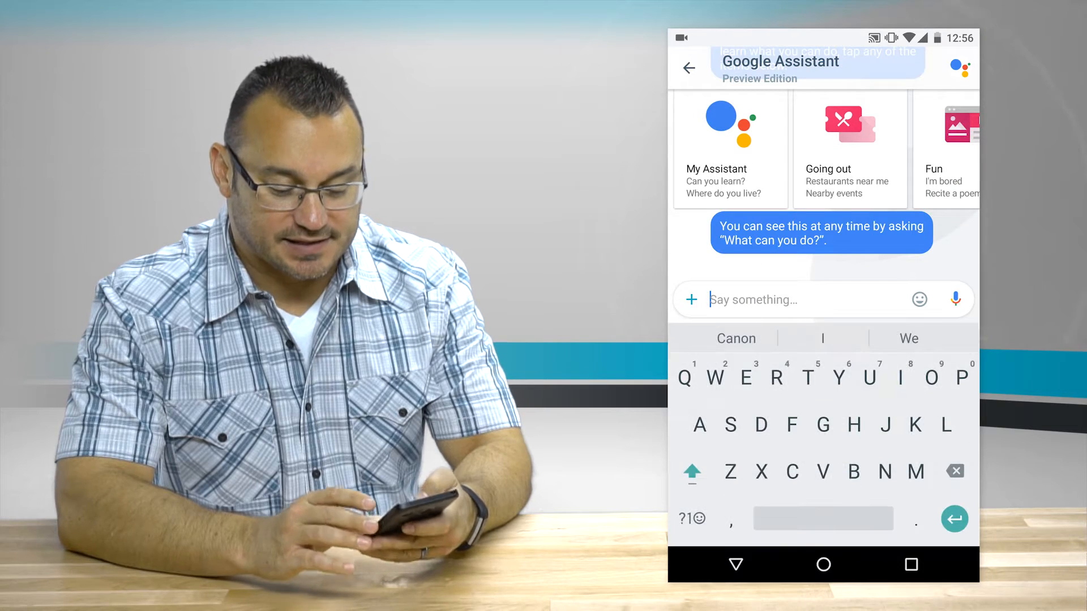
type("What")
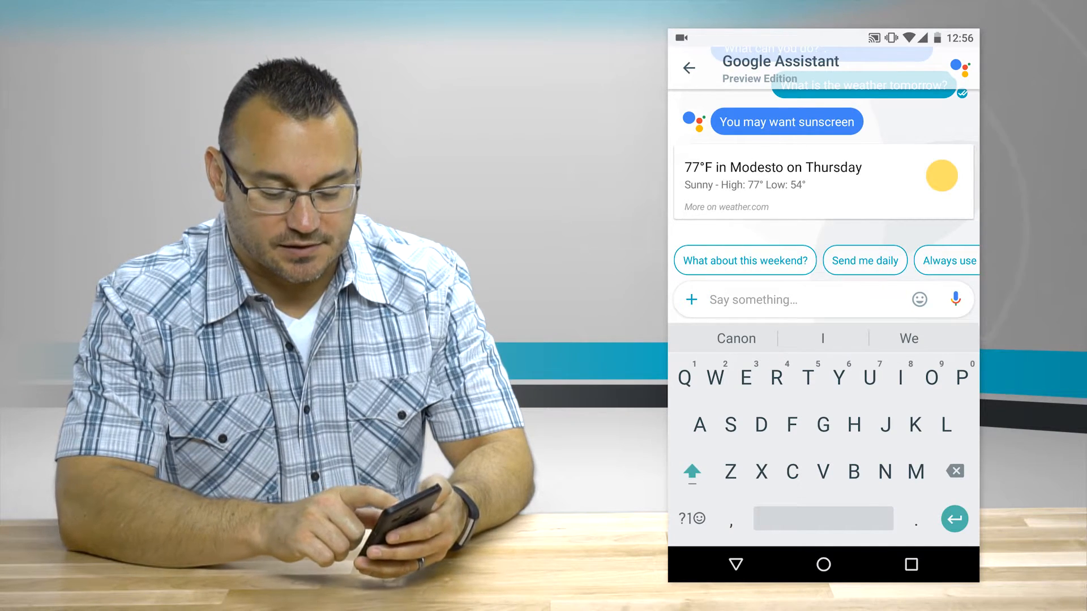
left_click(744, 260)
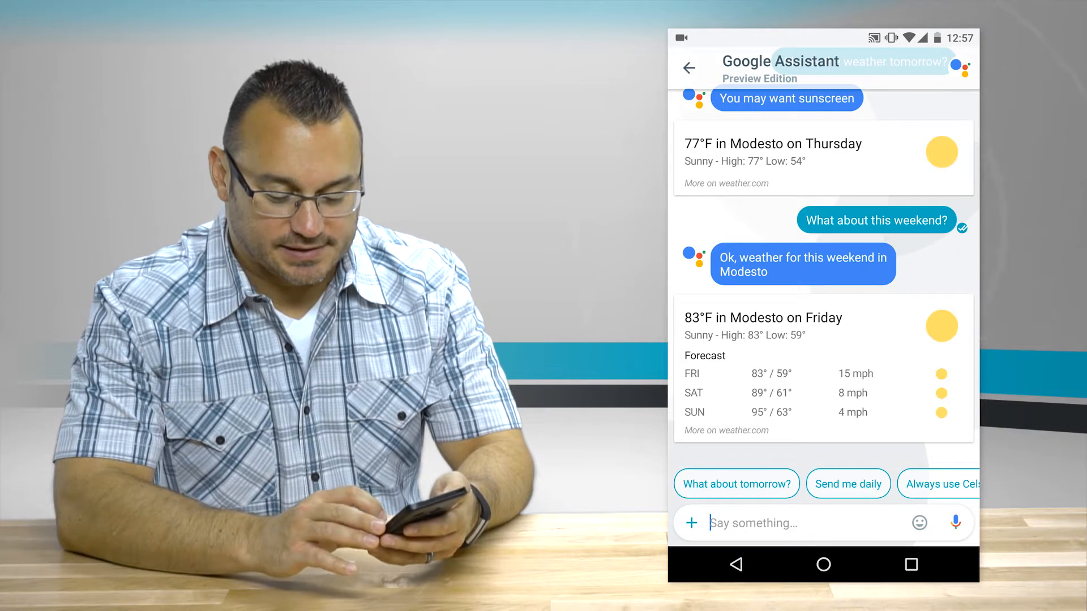
Send 'Thanks google!' and 'This is so cool.' to the Assistant.
type("Thsnks google")
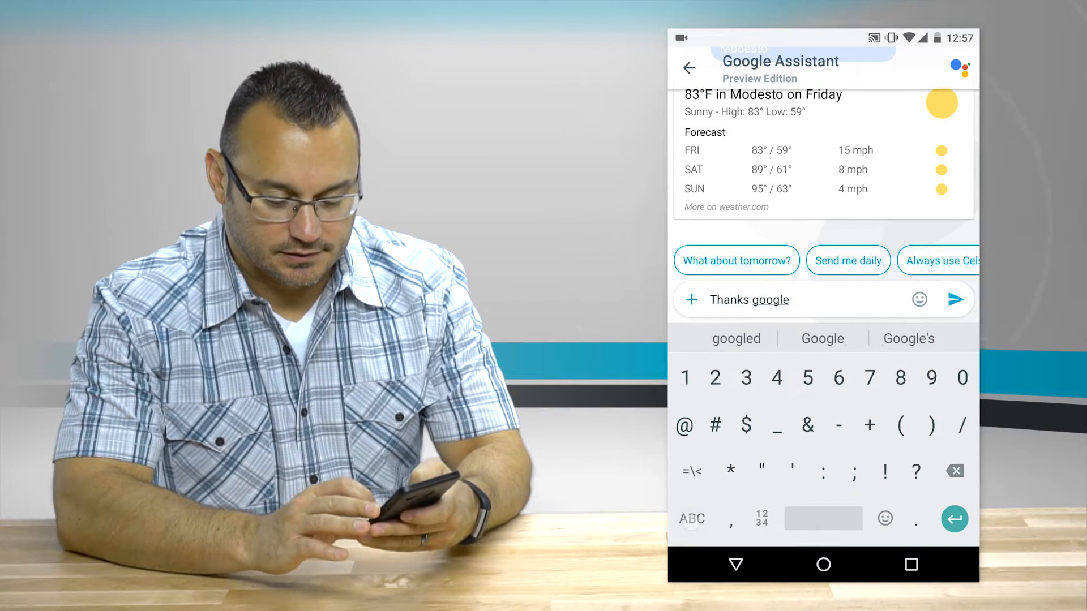
left_click(953, 299)
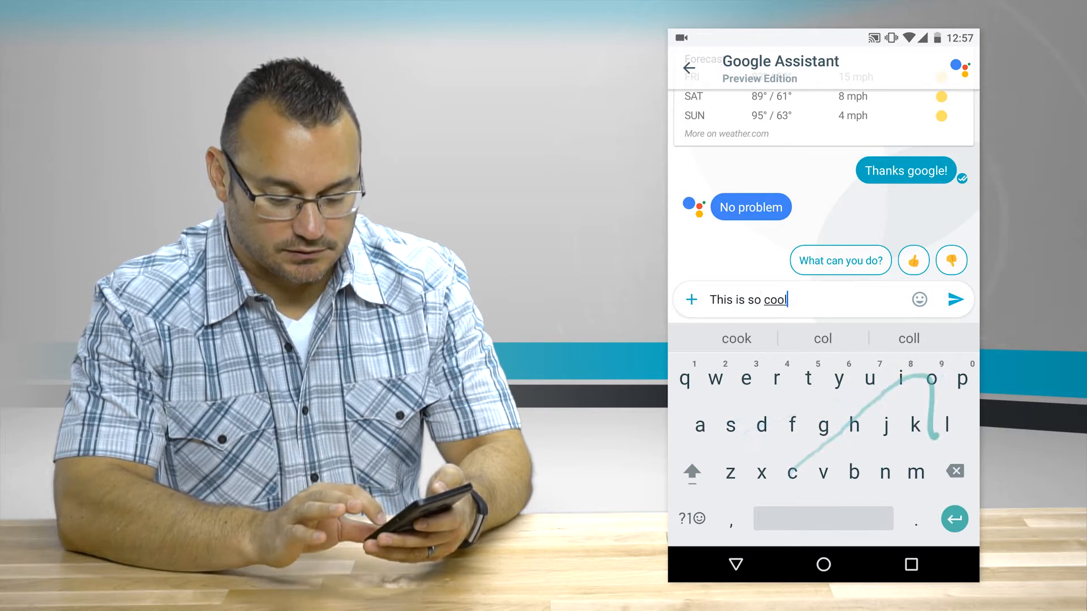
left_click(955, 300)
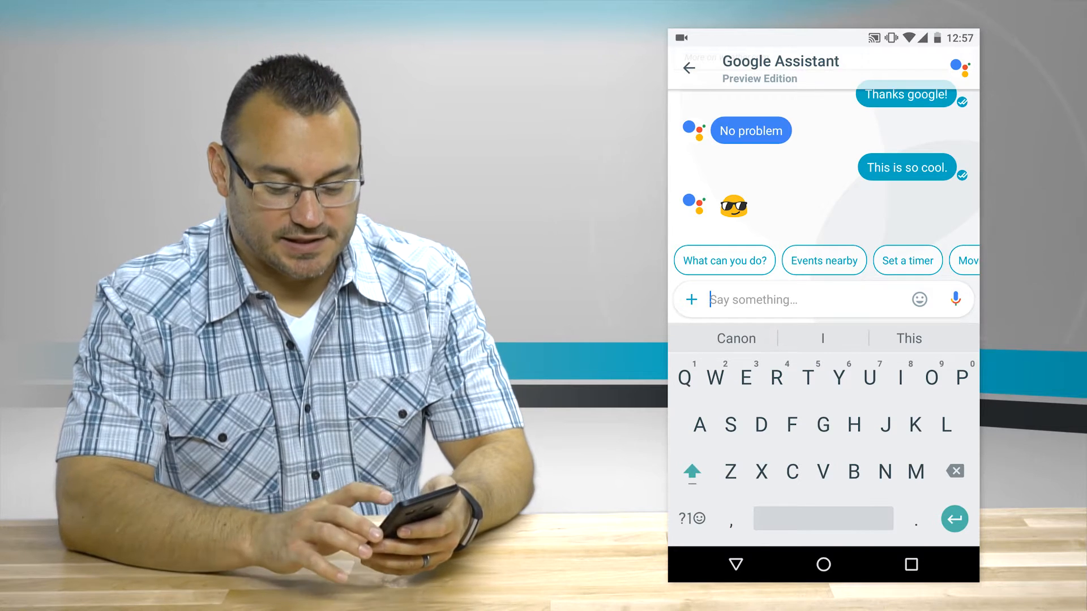
Request events nearby, browse the Modesto events carousel, and return to the chat list.
left_click(824, 260)
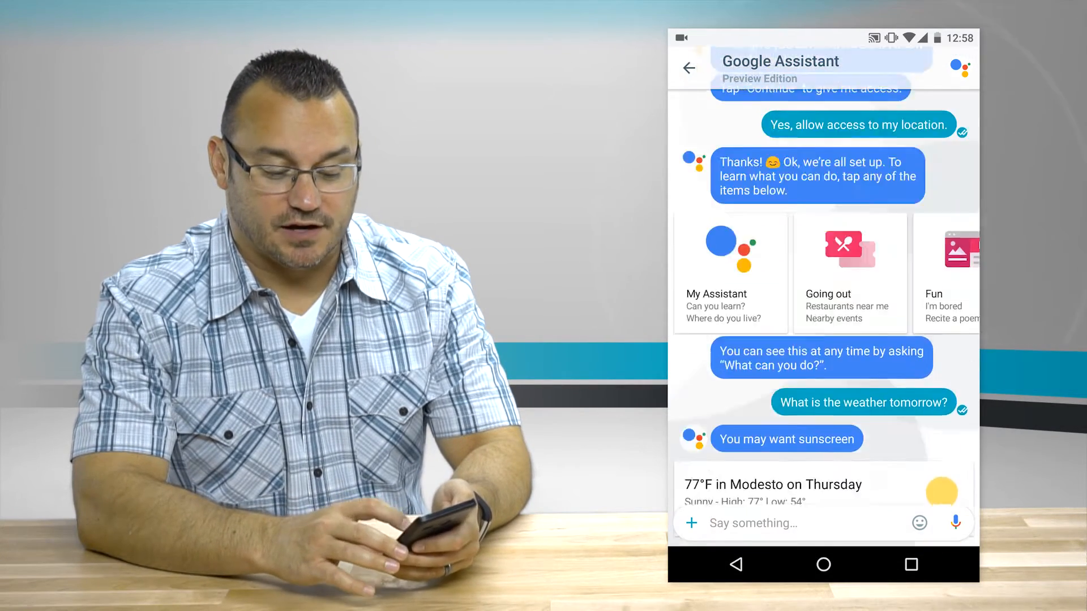
left_click(850, 272)
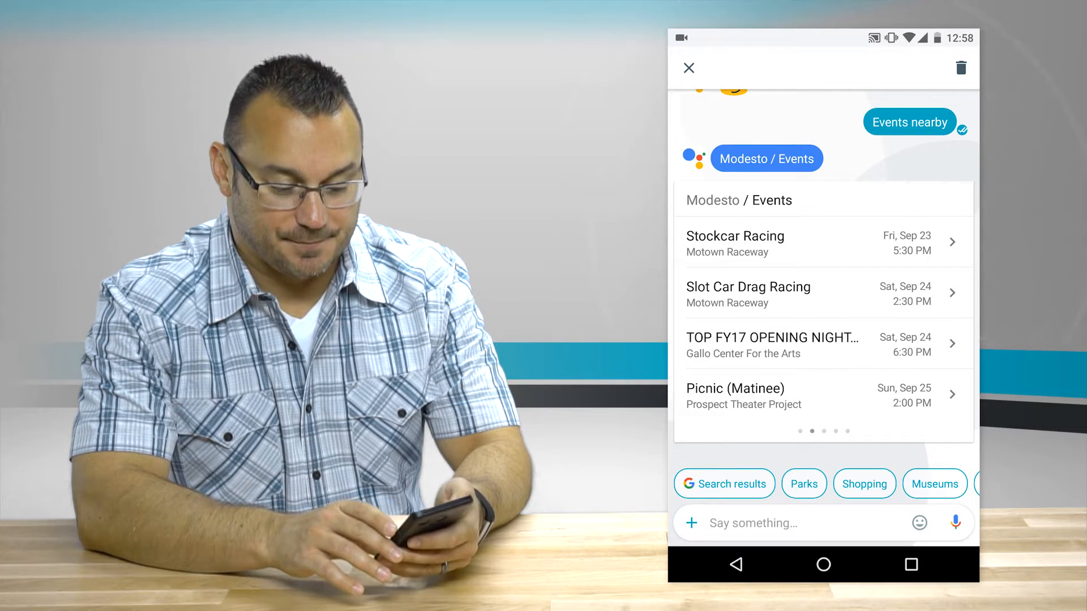
scroll("left", 3)
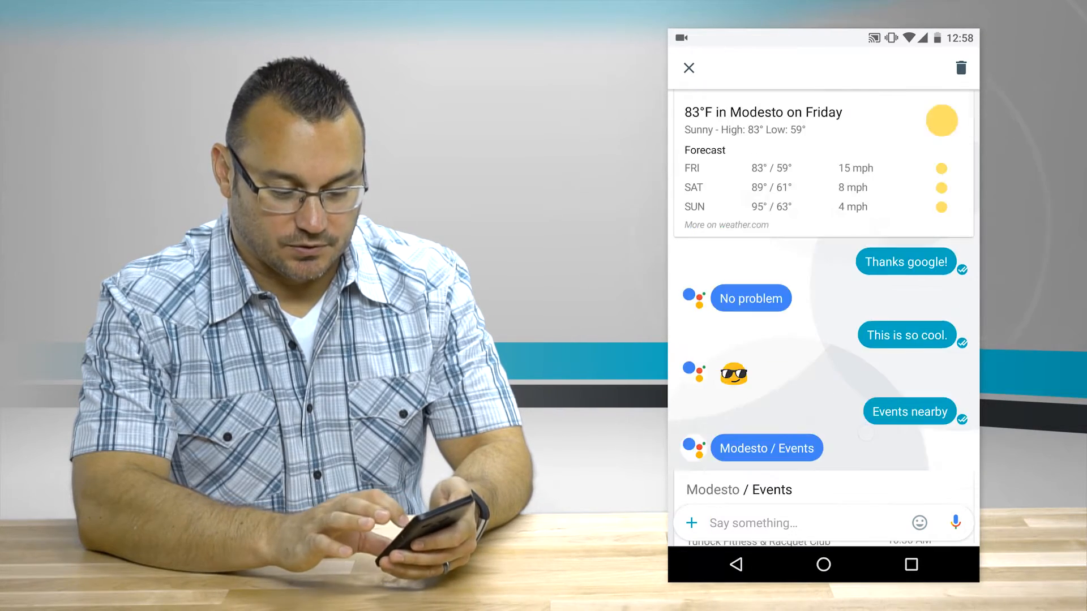
scroll("down", 3)
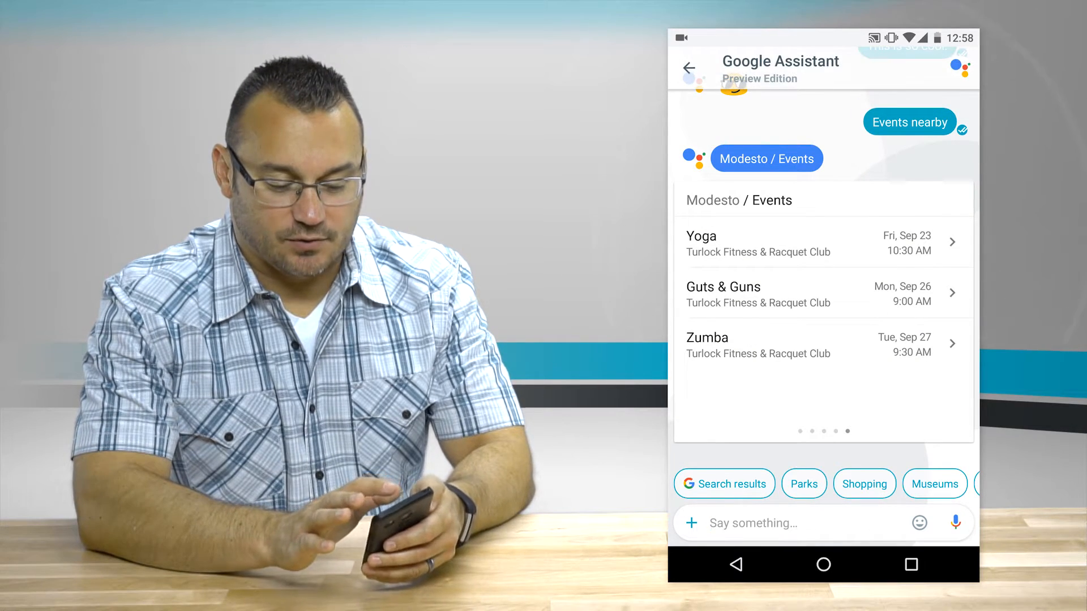
left_click(689, 68)
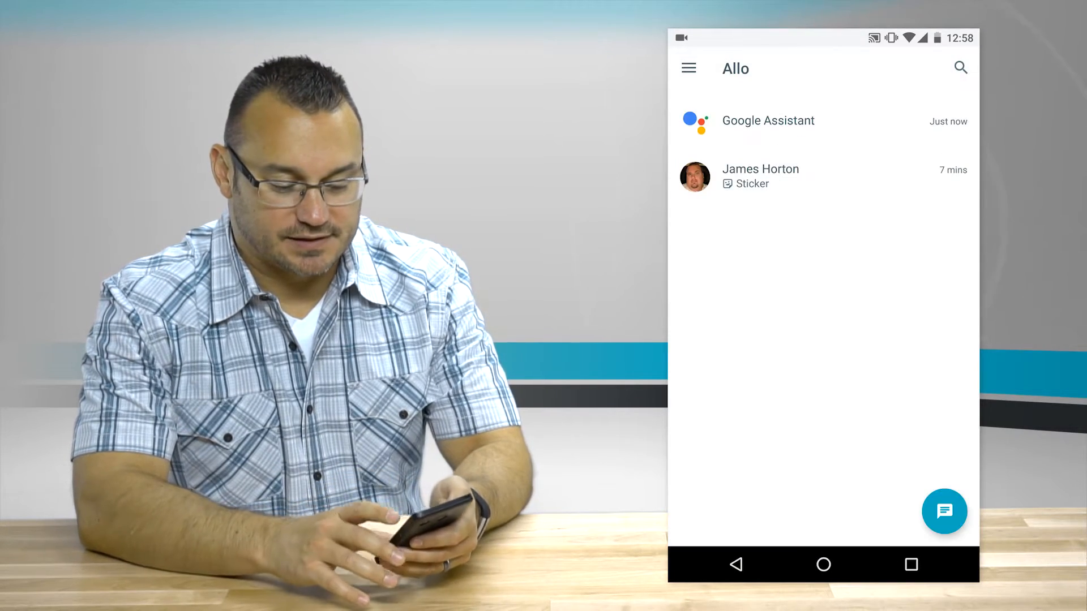
left_click(761, 176)
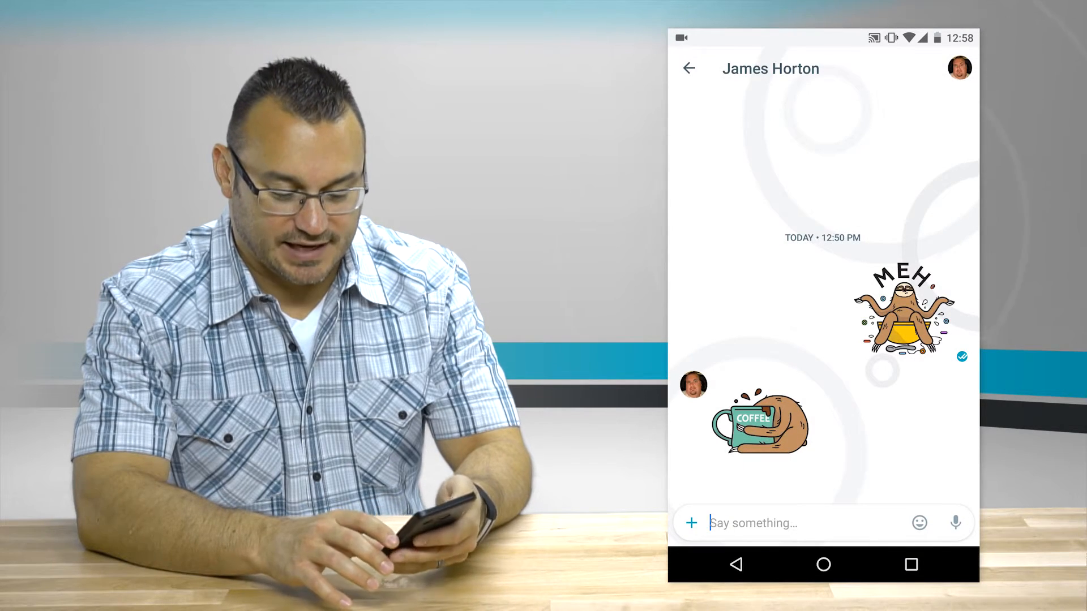
left_click(762, 523)
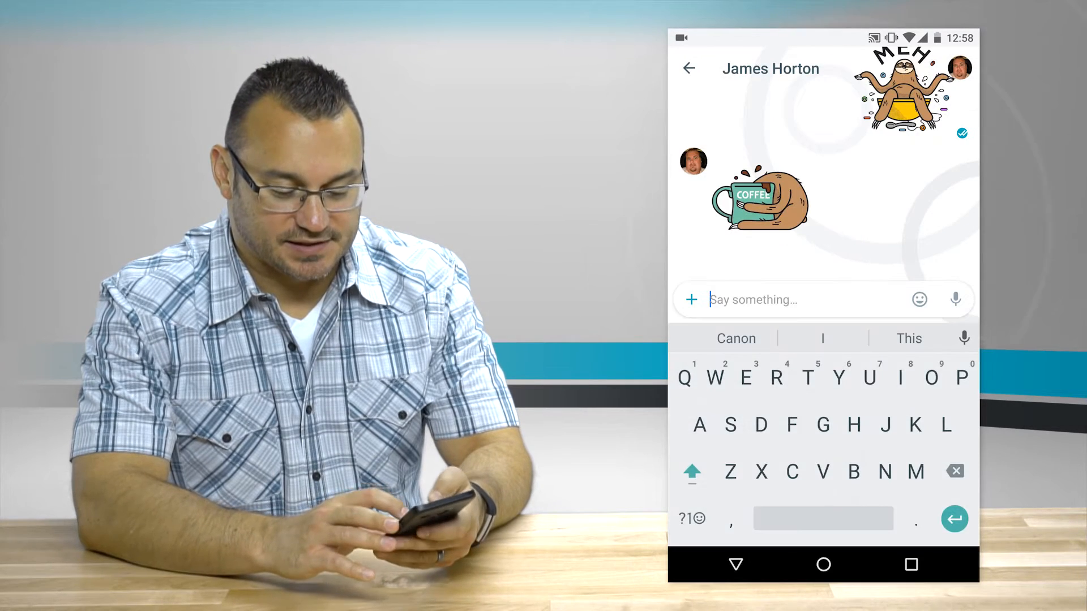
type("Hey thrr")
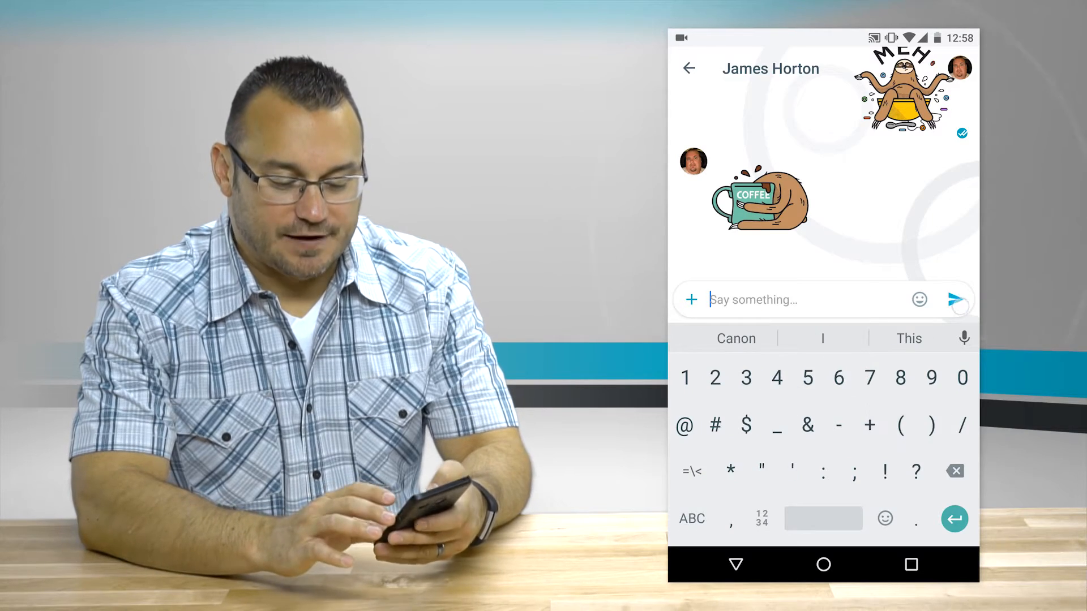
left_click(955, 300)
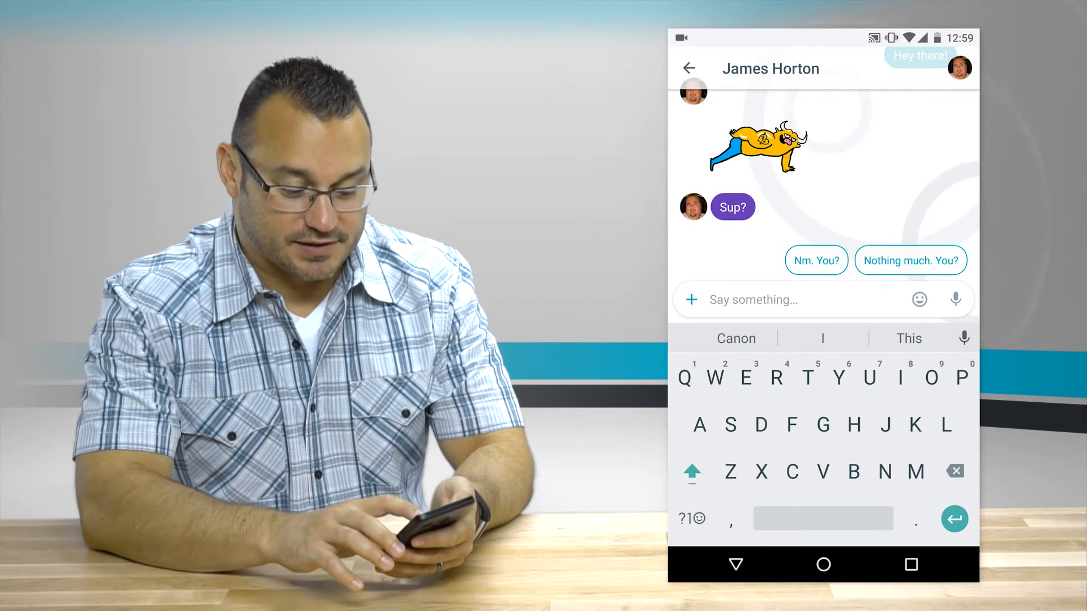
left_click(816, 260)
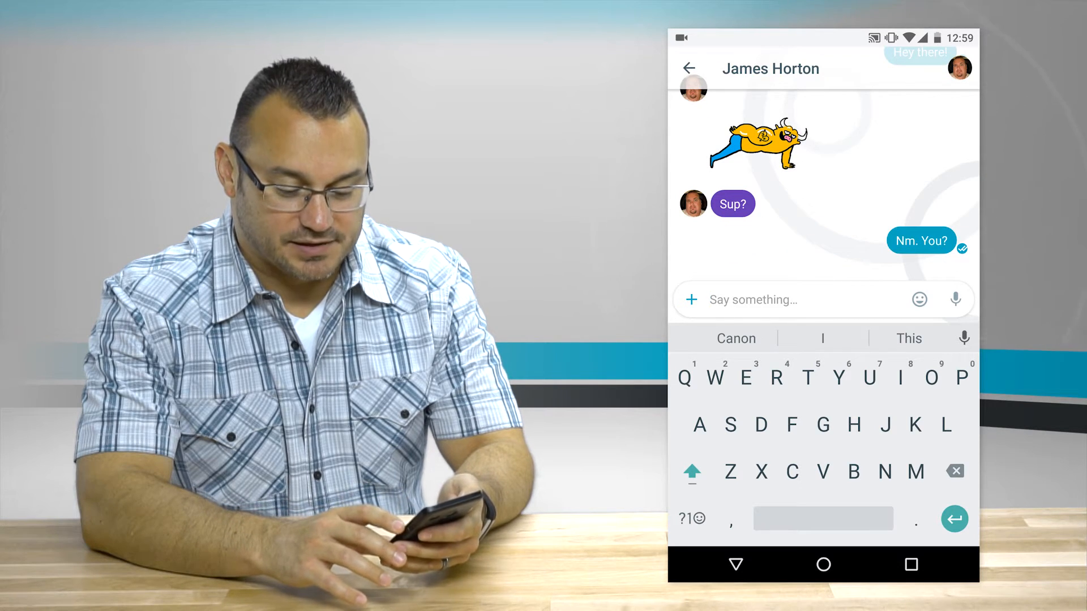
left_click(918, 300)
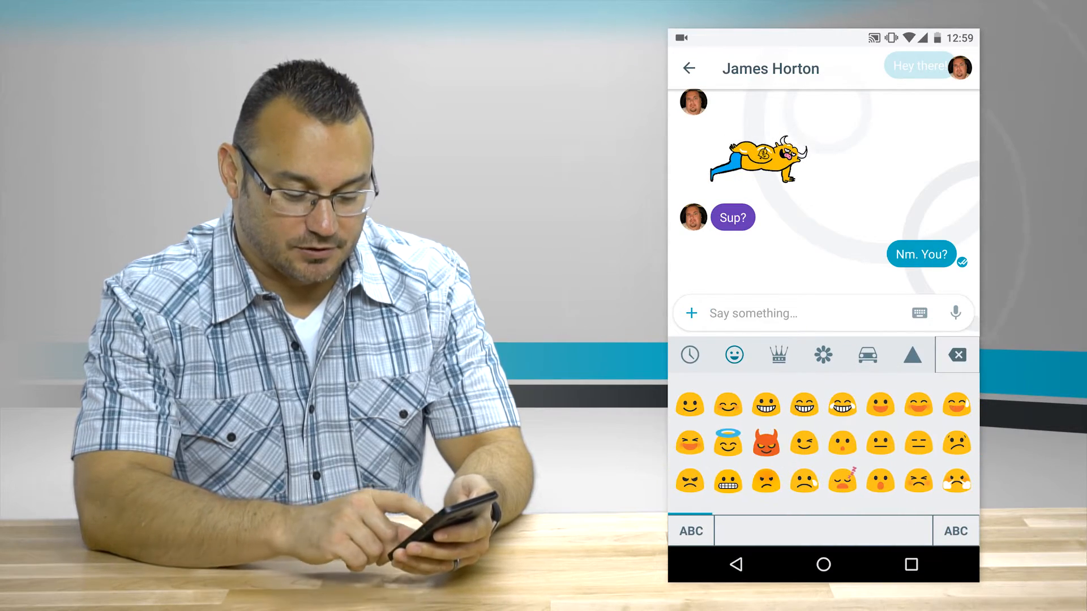
Send the sloth-in-lounge-chair sticker, then open the Sticker packs catalogue.
left_click(690, 532)
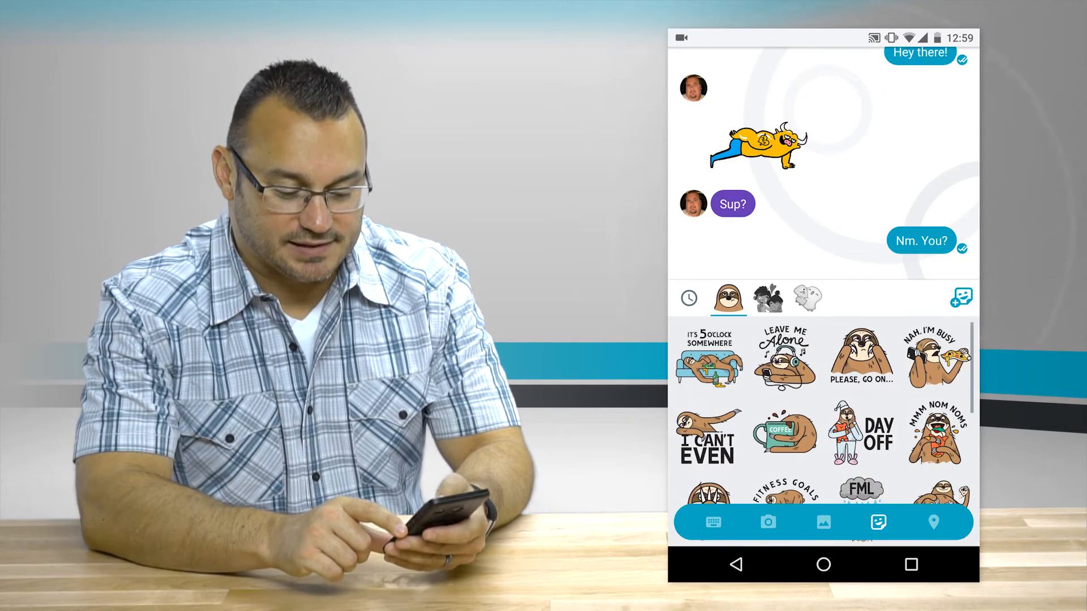
left_click(768, 296)
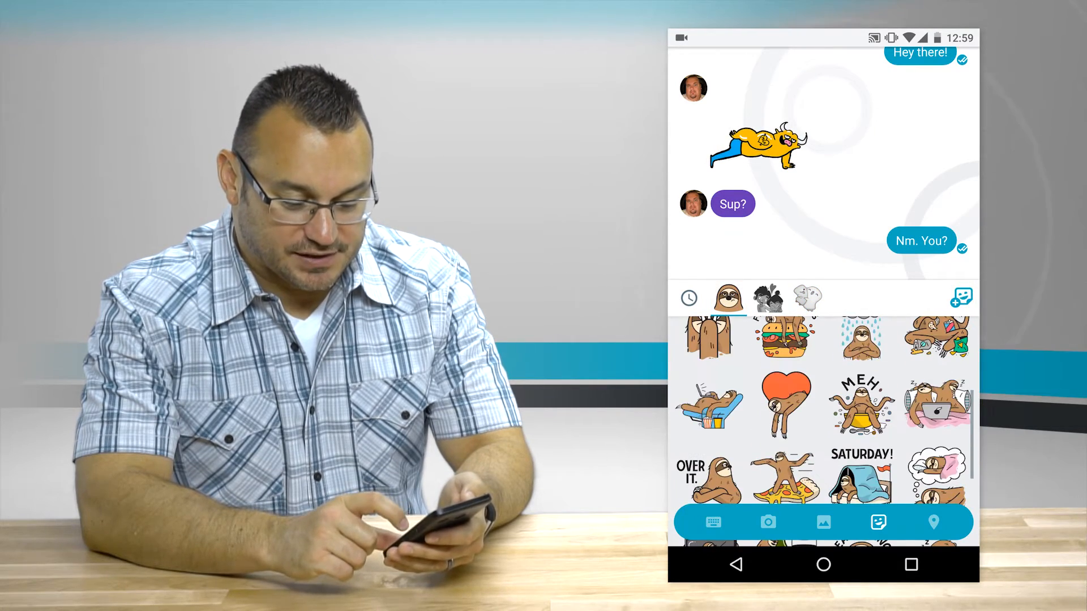
left_click(709, 404)
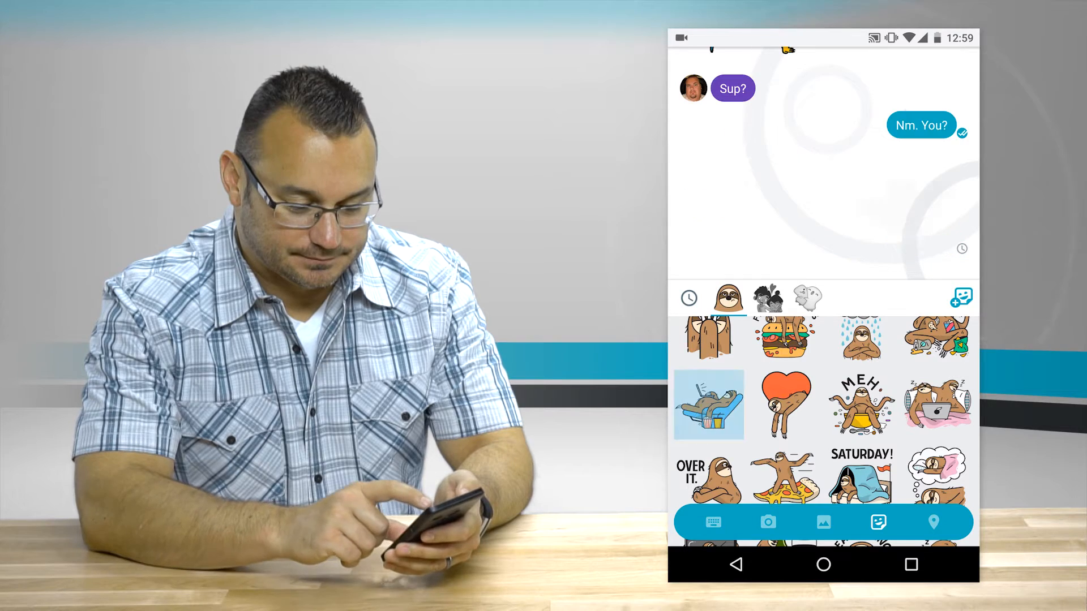
left_click(708, 406)
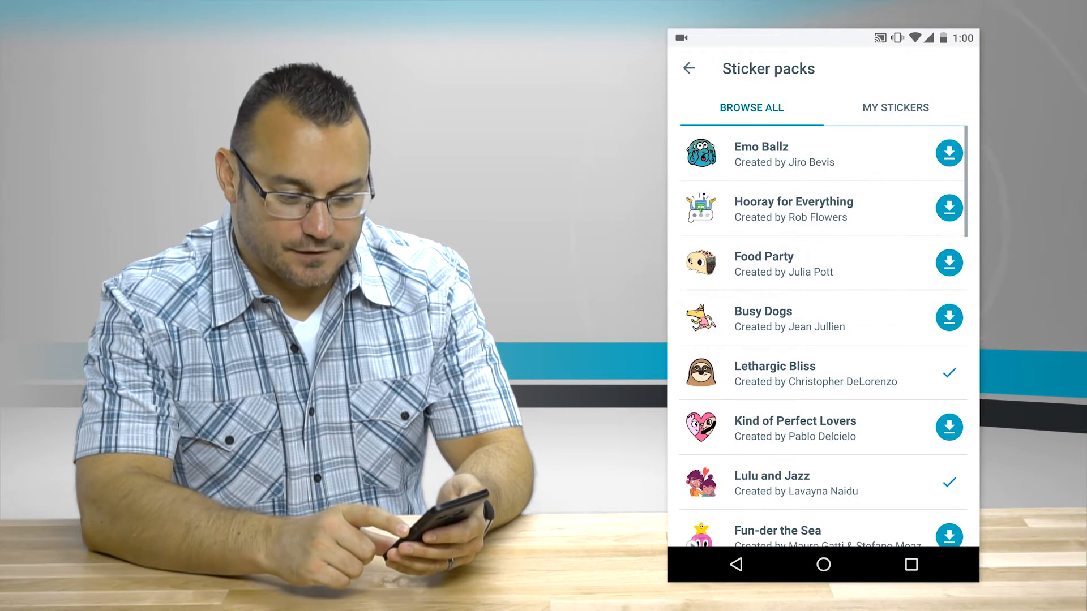
Scroll through the Browse All sticker pack listings.
scroll("down", 3)
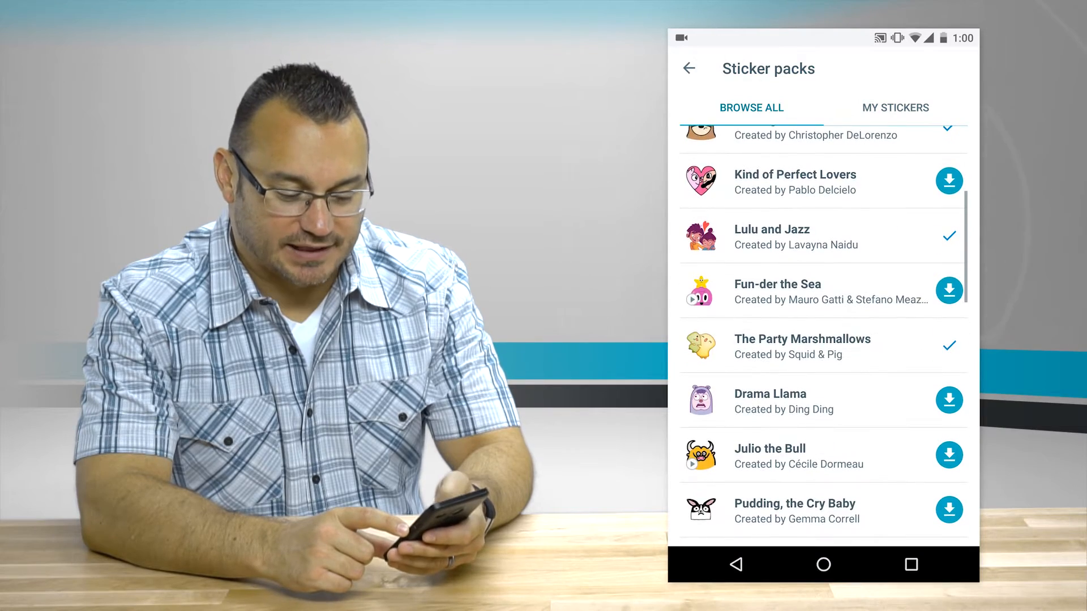
scroll("down", 3)
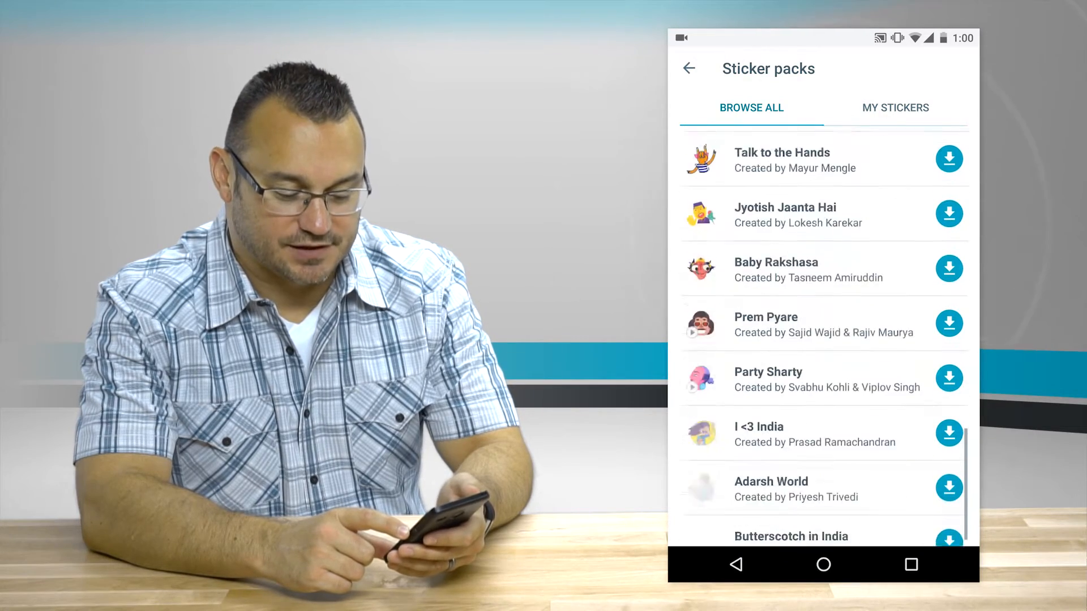
scroll("down", 3)
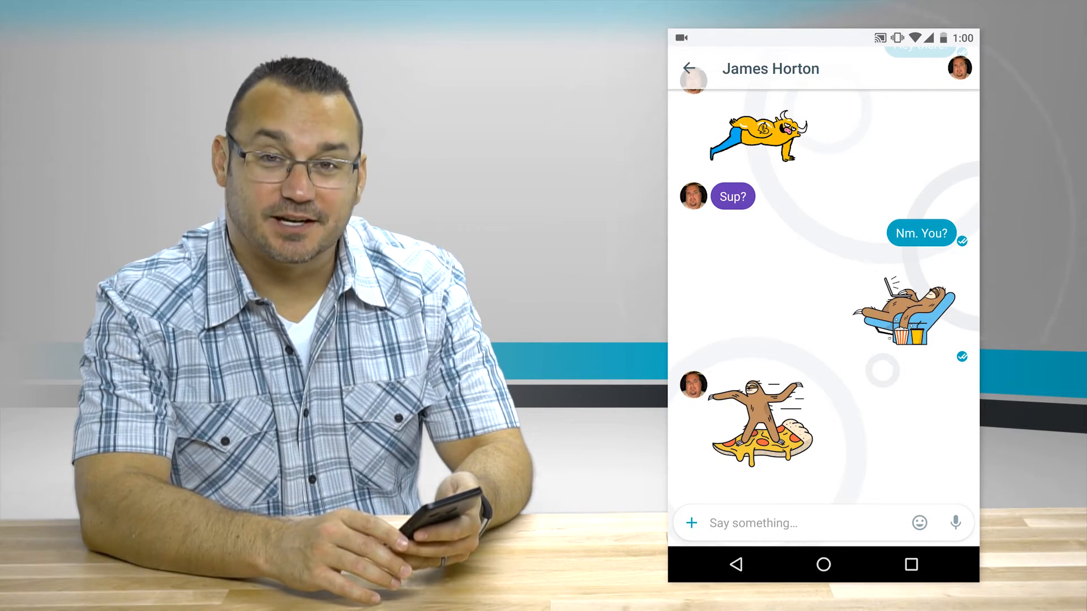
scroll("down", 3)
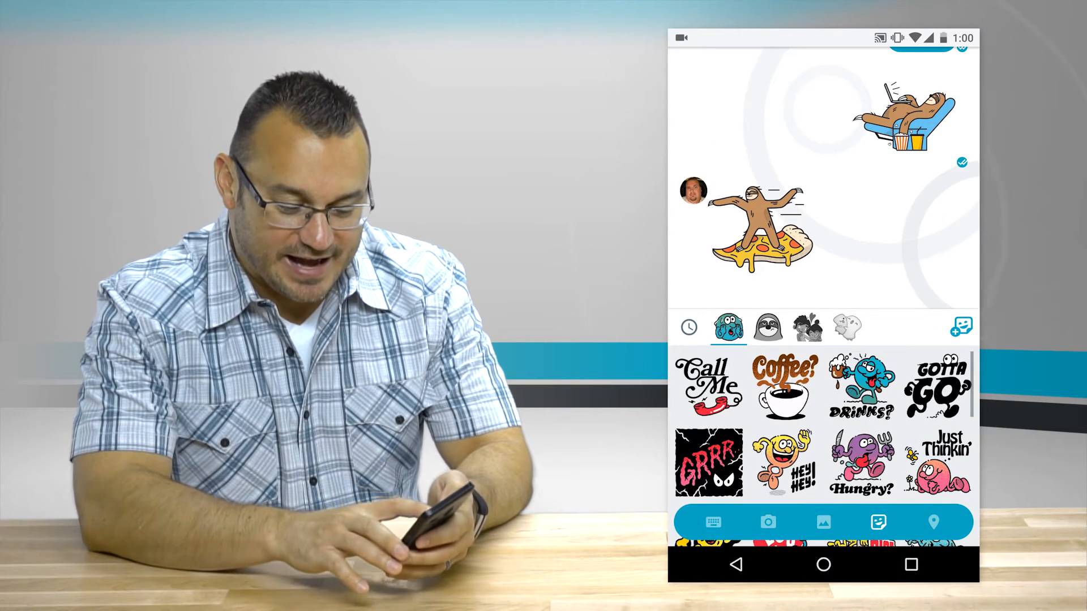
scroll("down", 3)
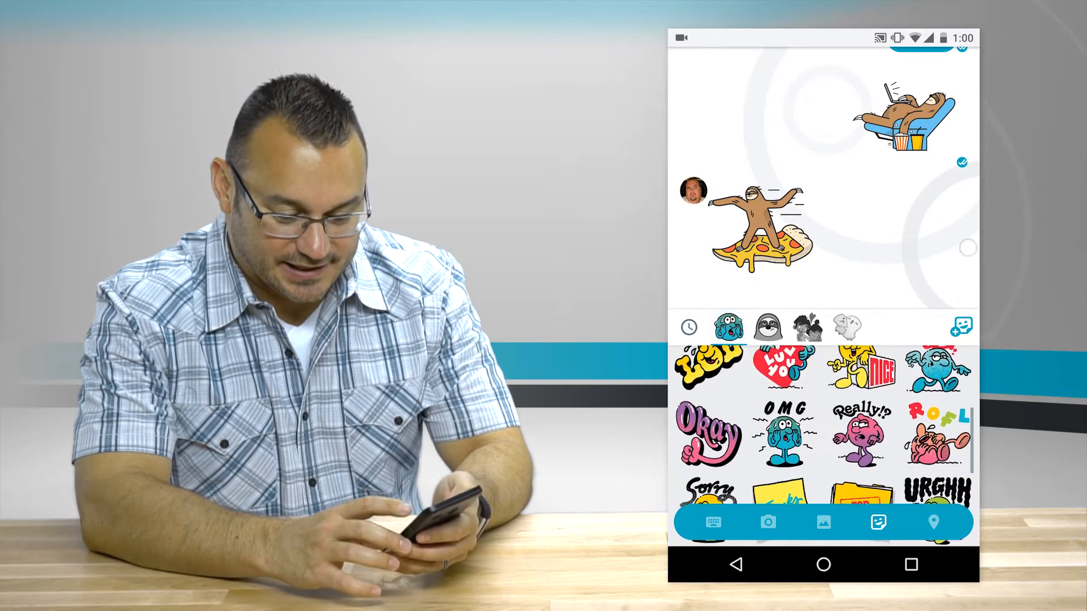
left_click(730, 327)
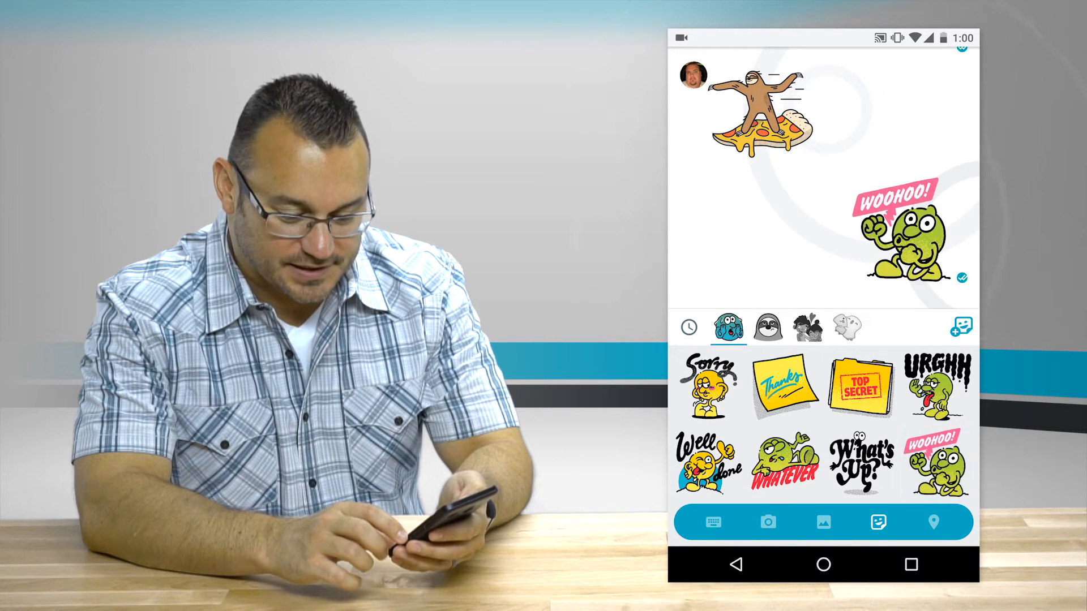
left_click(934, 522)
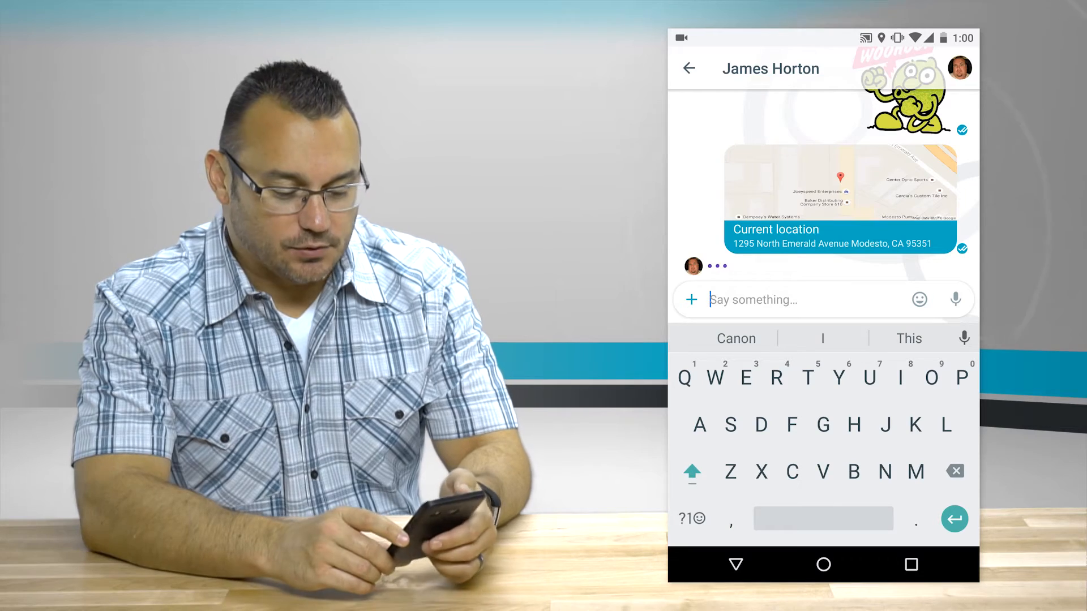
left_click(689, 67)
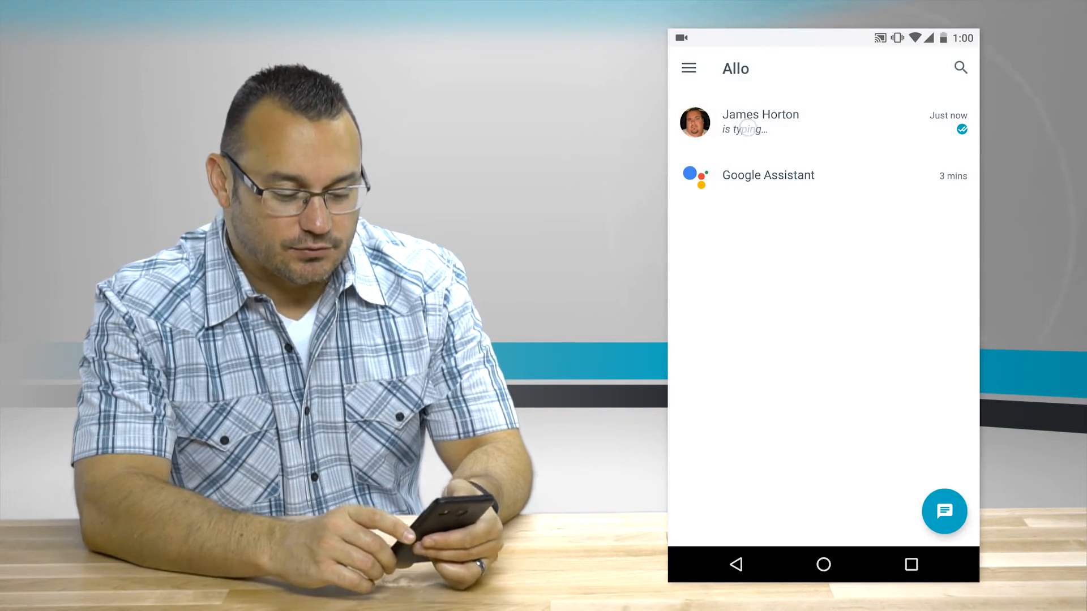
left_click(759, 121)
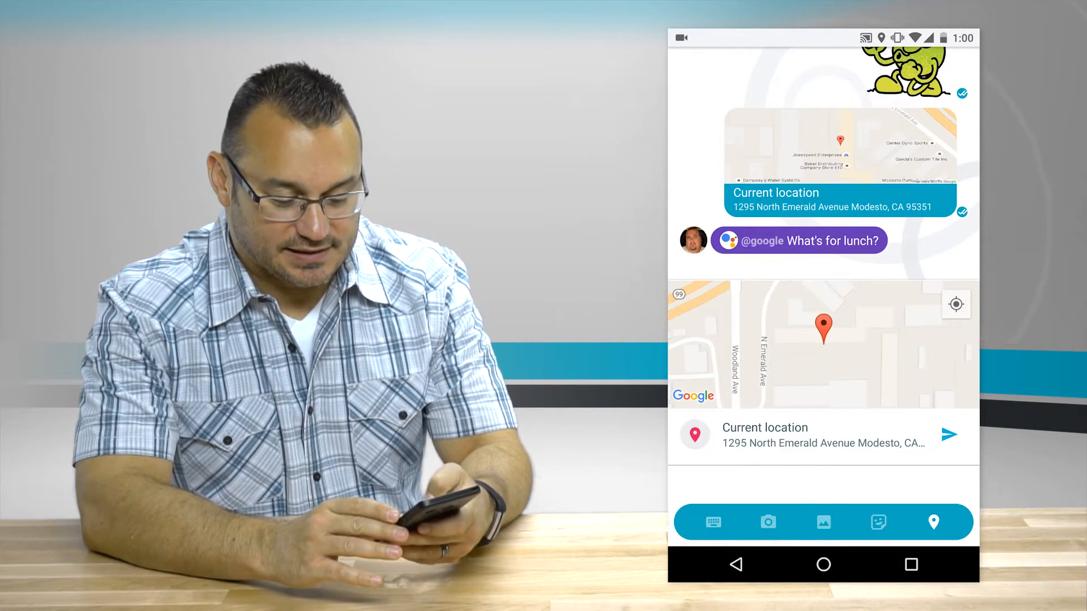
type("Gool")
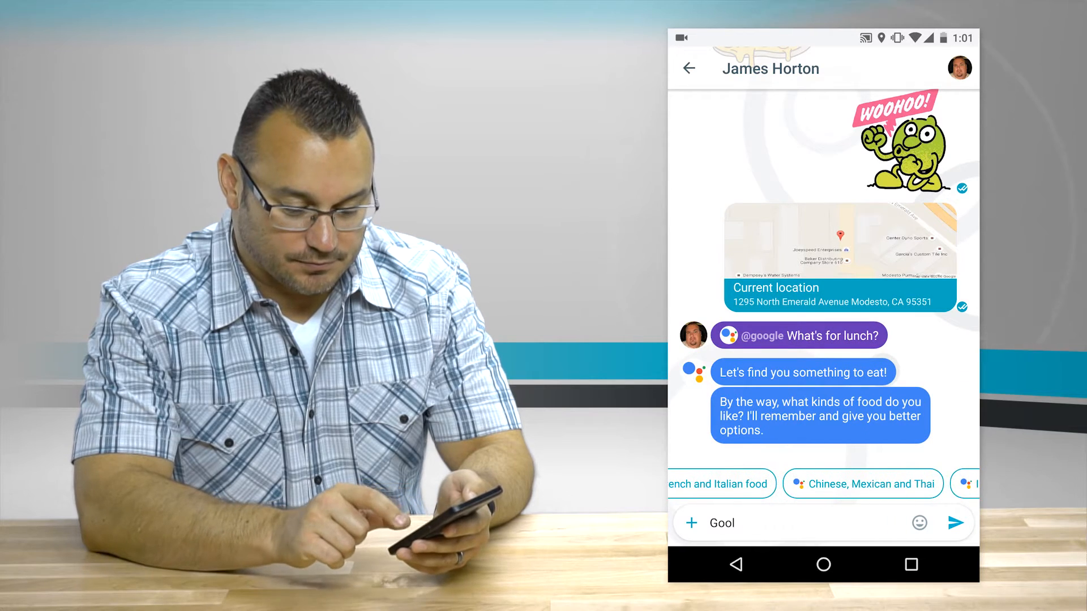
Pick 'Chinese, Mexican and Thai', then 'No, find me a restaurant please' for nearby restaurants.
left_click(862, 484)
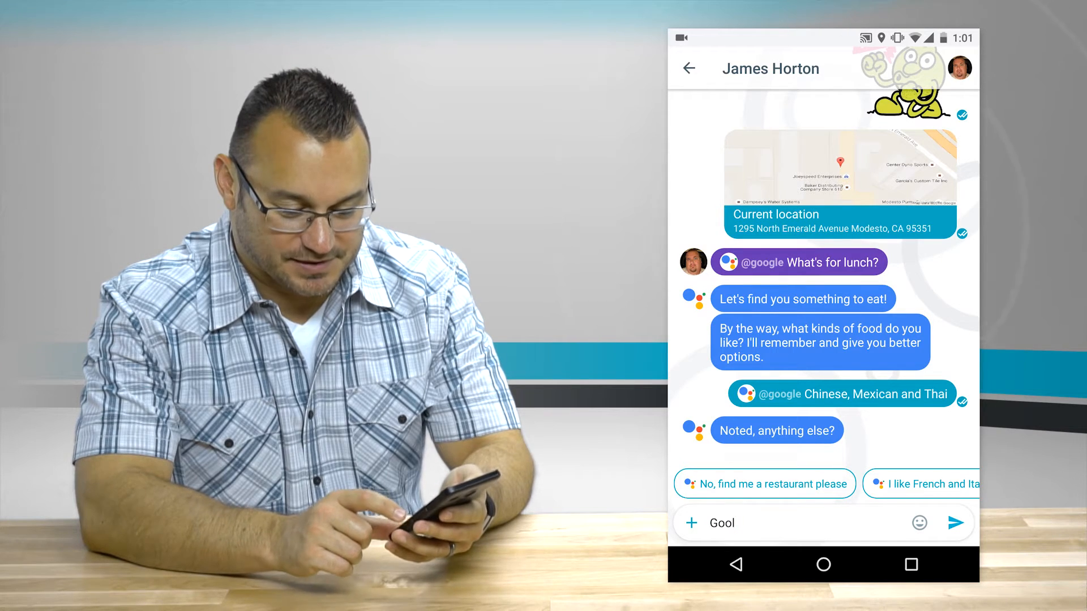
left_click(764, 484)
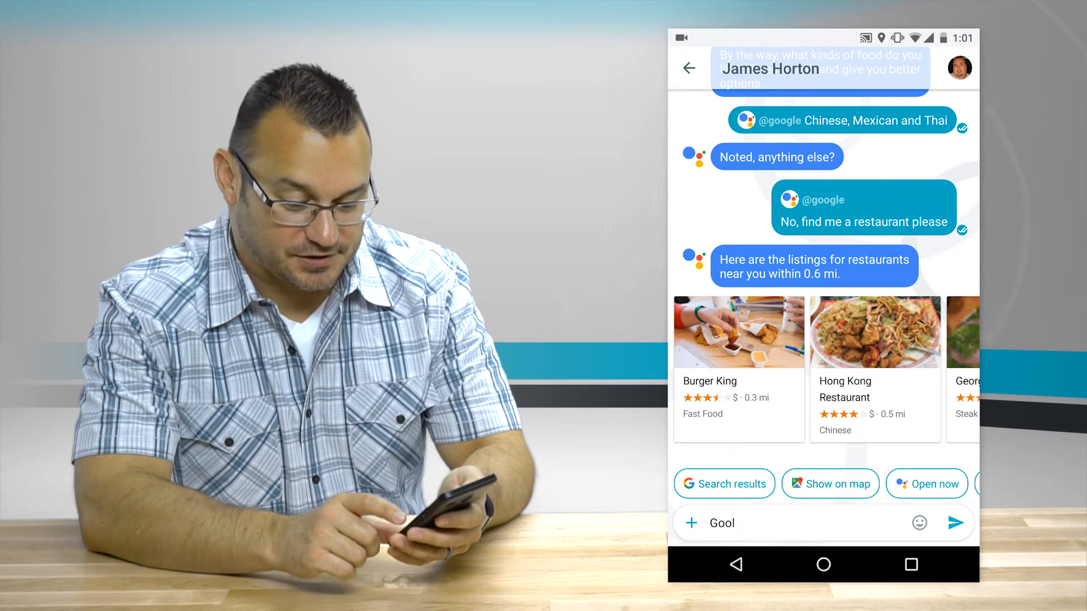
scroll("left", 3)
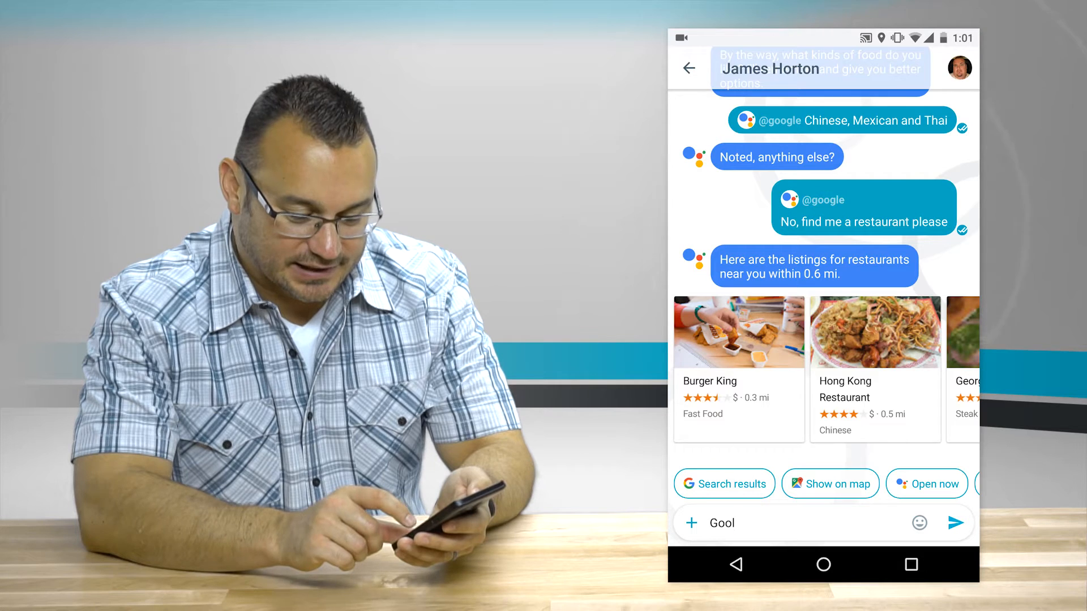
left_click(830, 483)
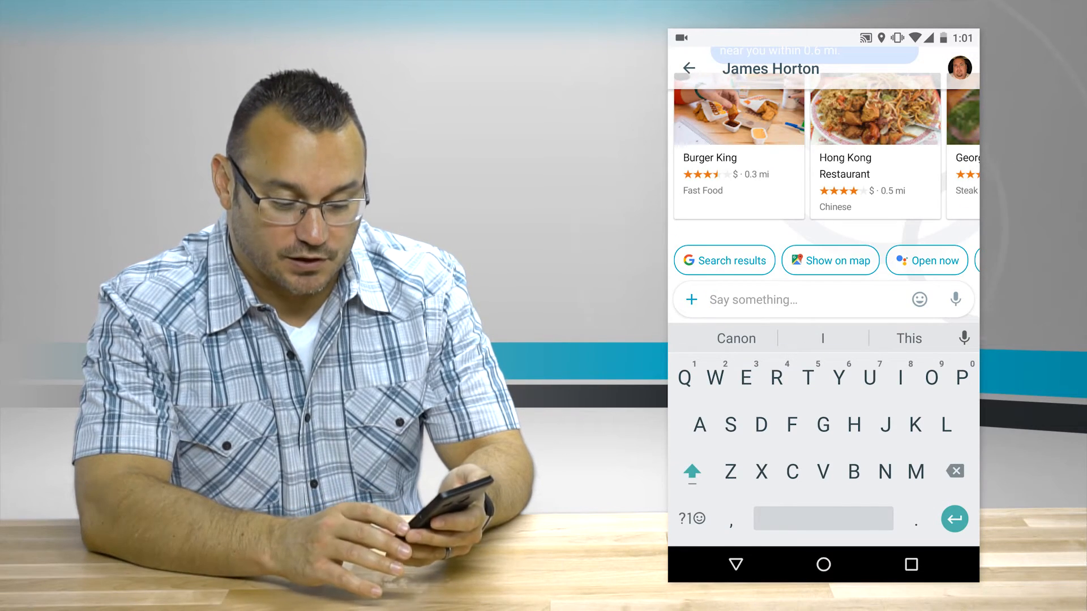
type("G")
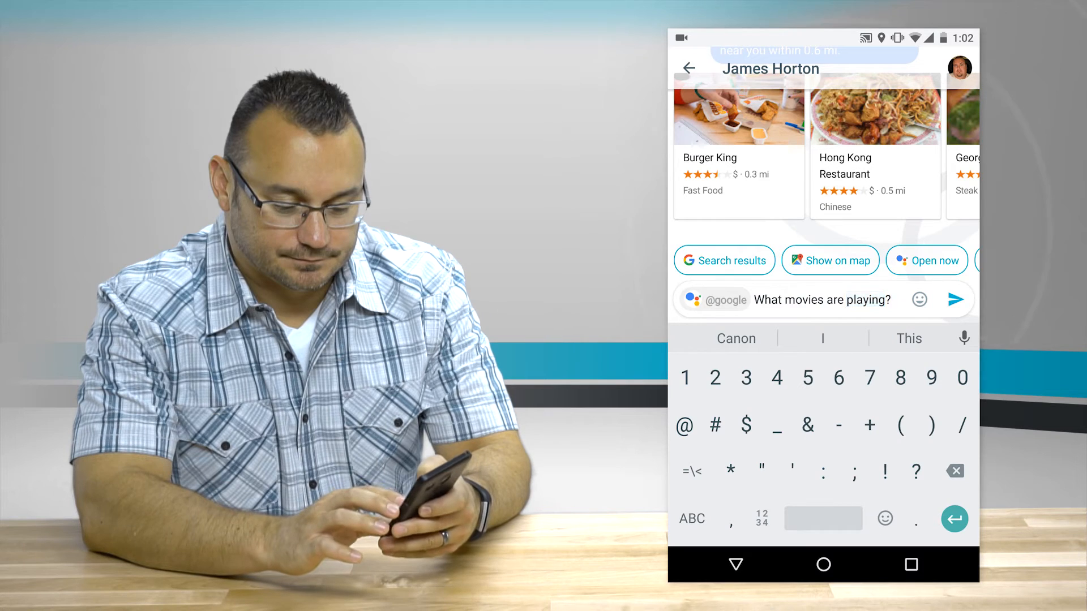
left_click(955, 299)
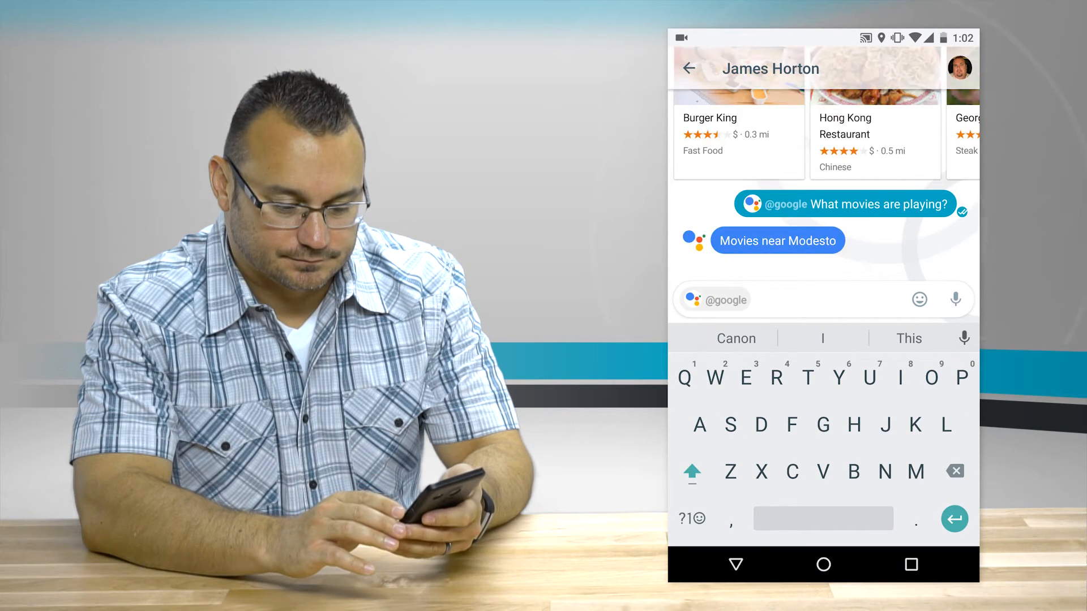
left_click(776, 240)
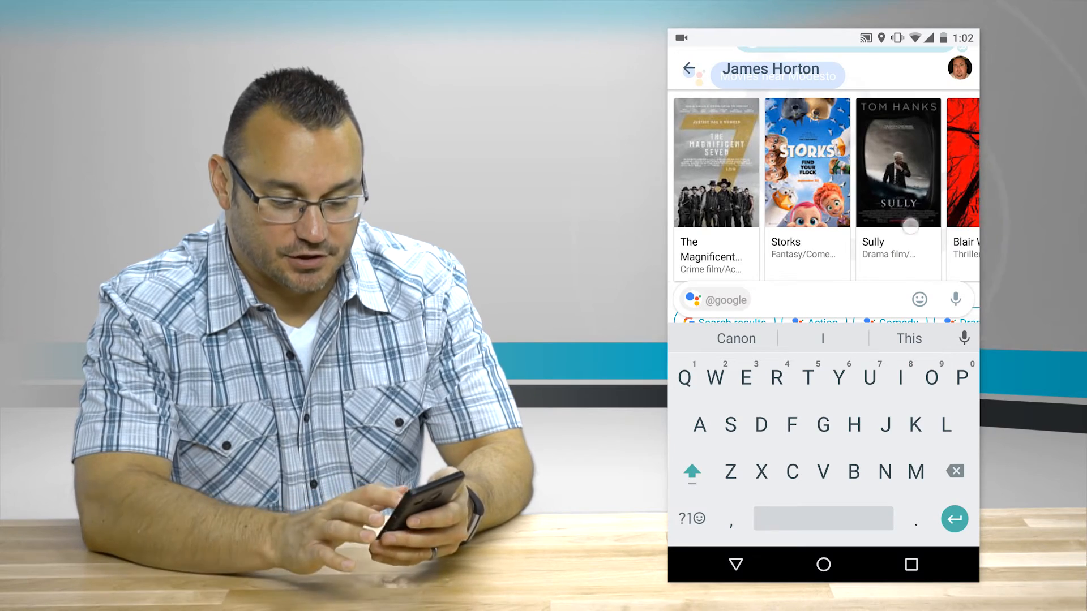